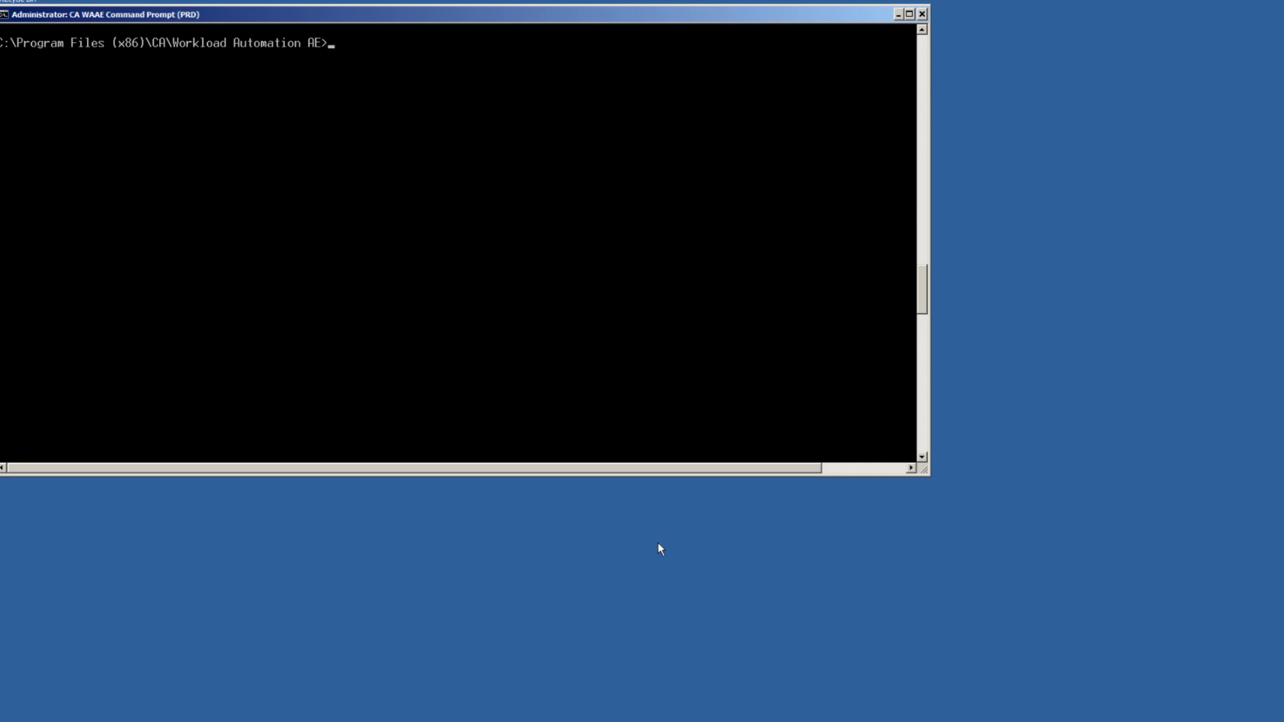
Step: Run autoflags -a to show instance 191, Windows_NT, MSQ 11.3.6 on winixp
text(autoflag)
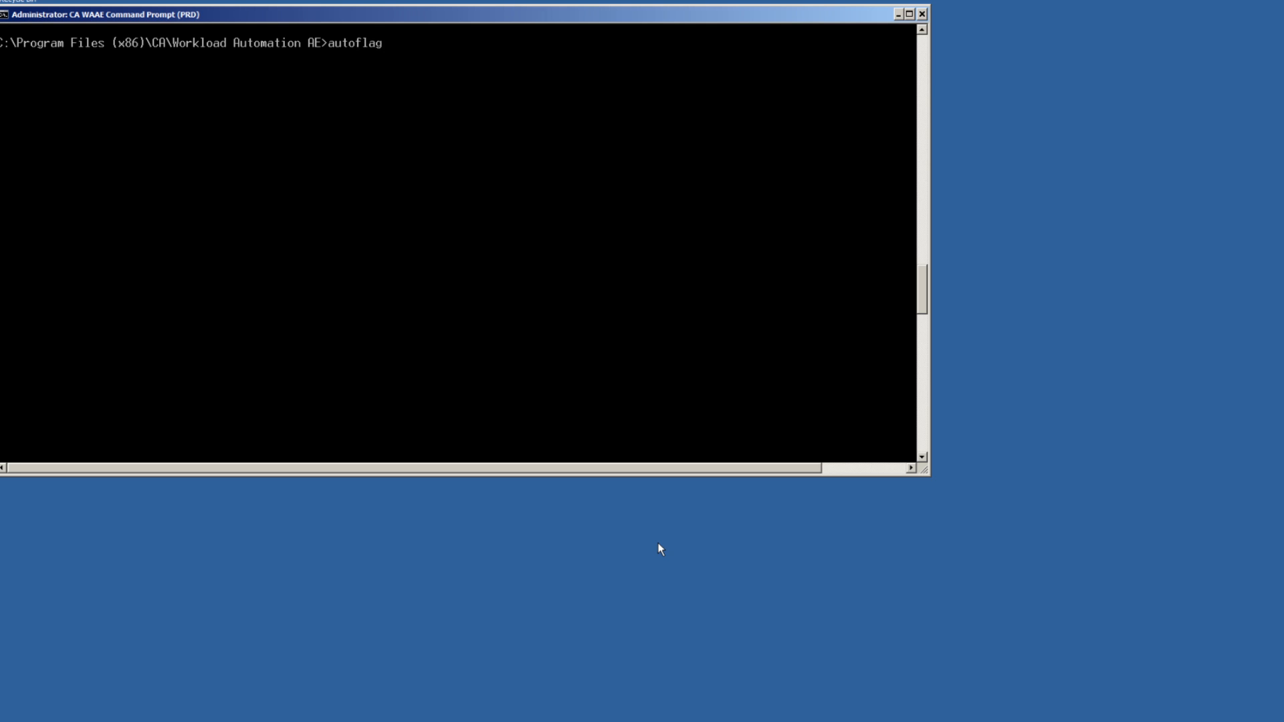
key(Return)
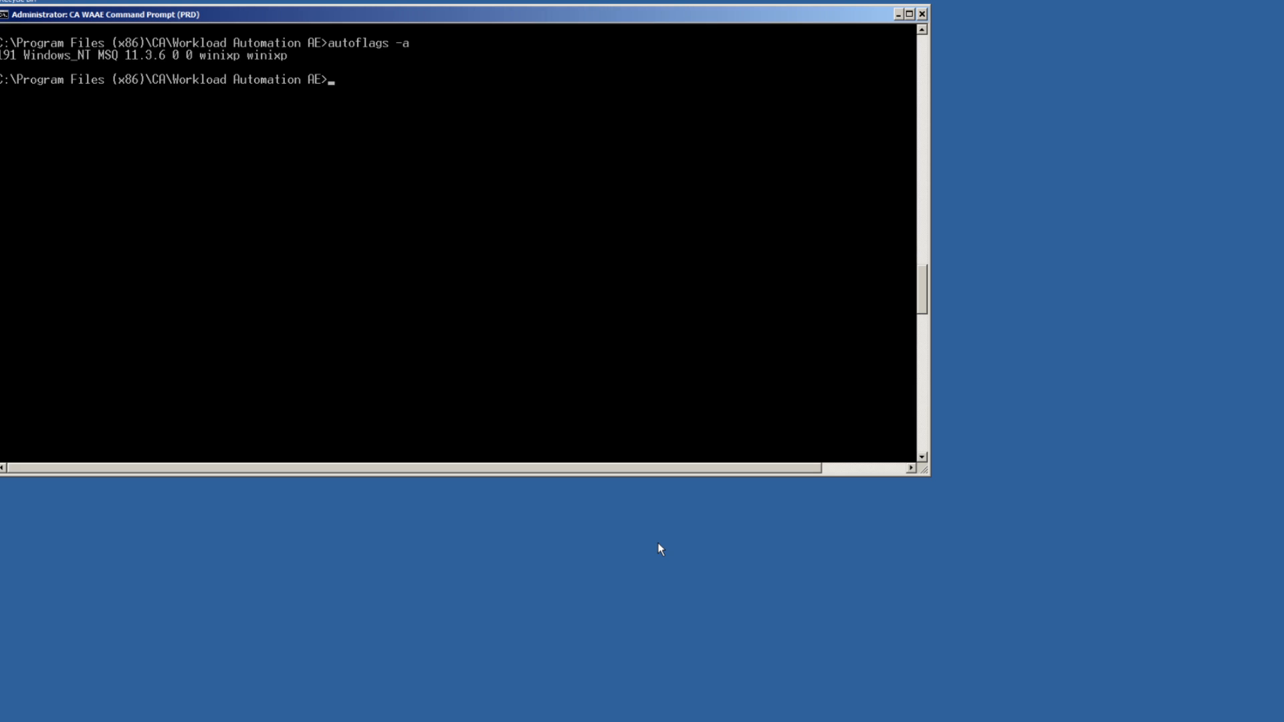
Step: Report ETL_sql_dbproc1's last run status, then print its full DBPROC definition with autorep -q
text(autorep -J)
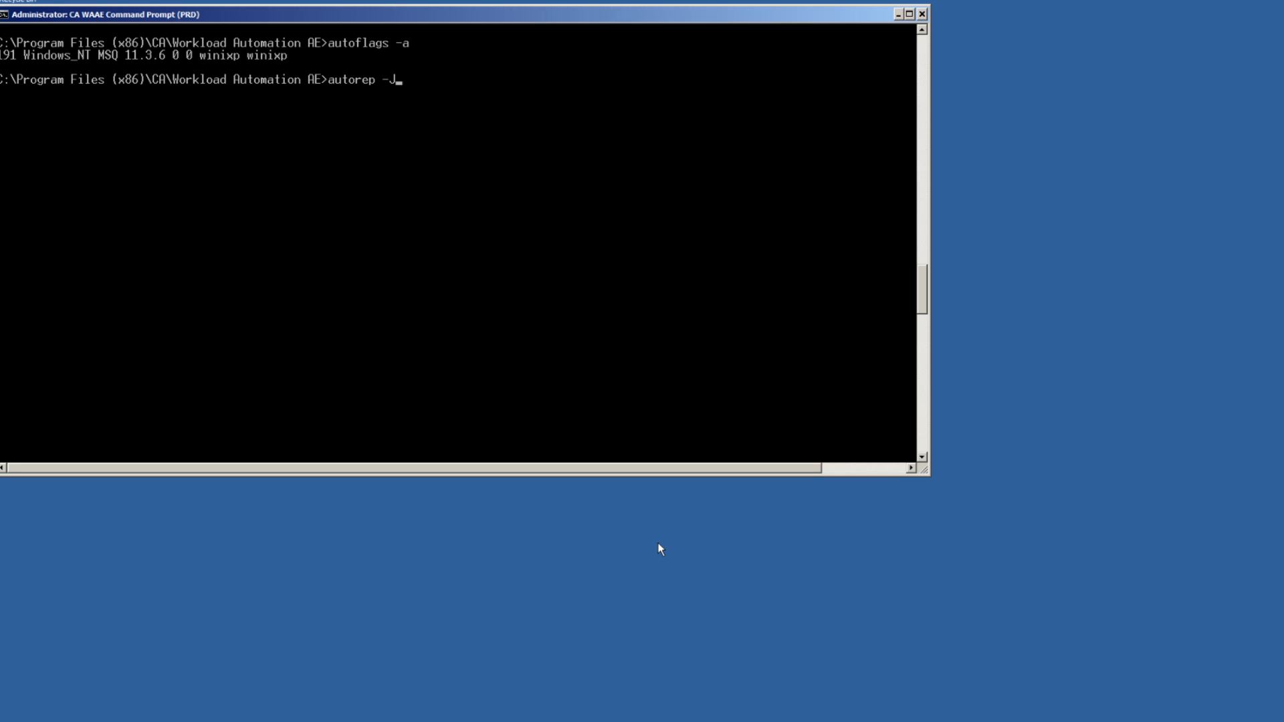
text(ETL)
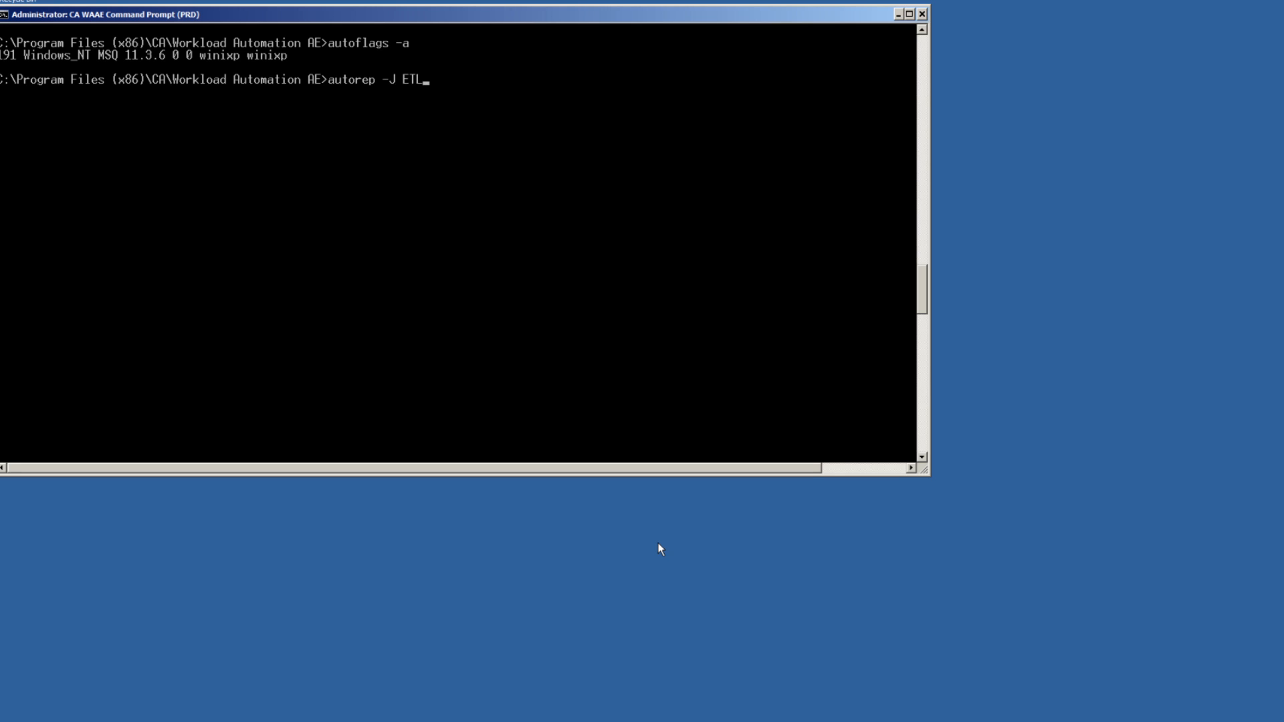
key(Return)
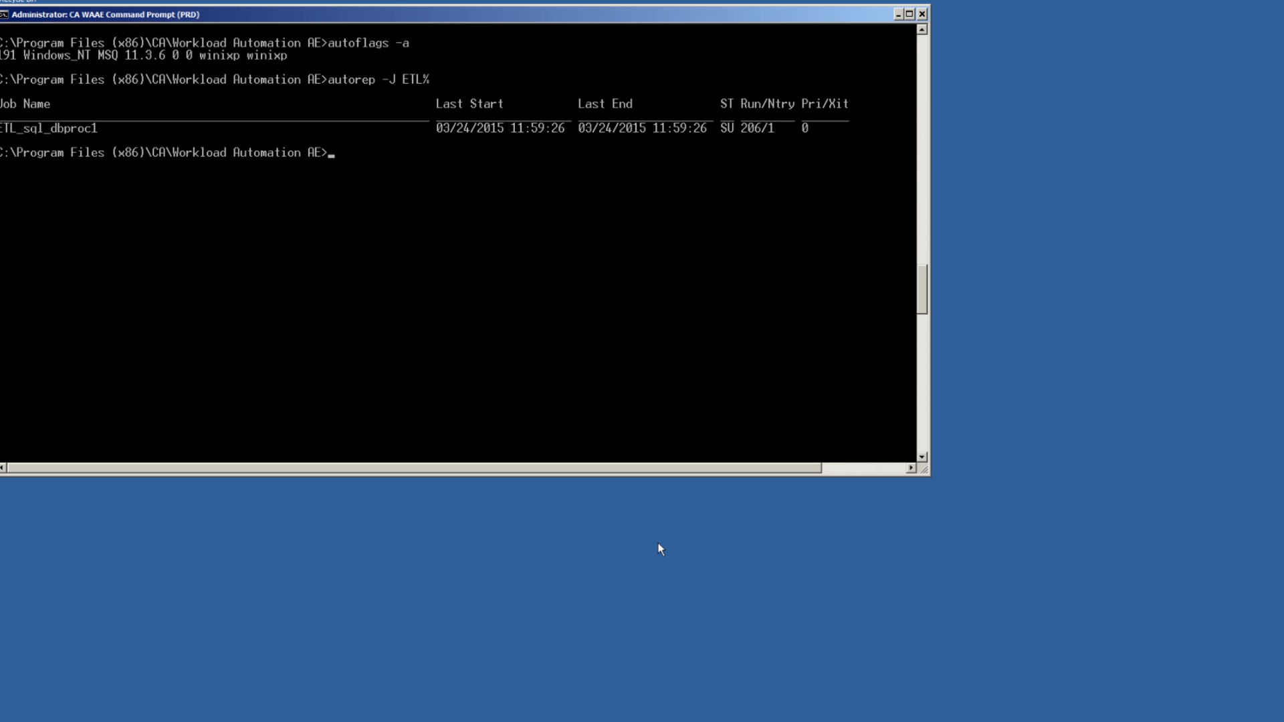
key(Return)
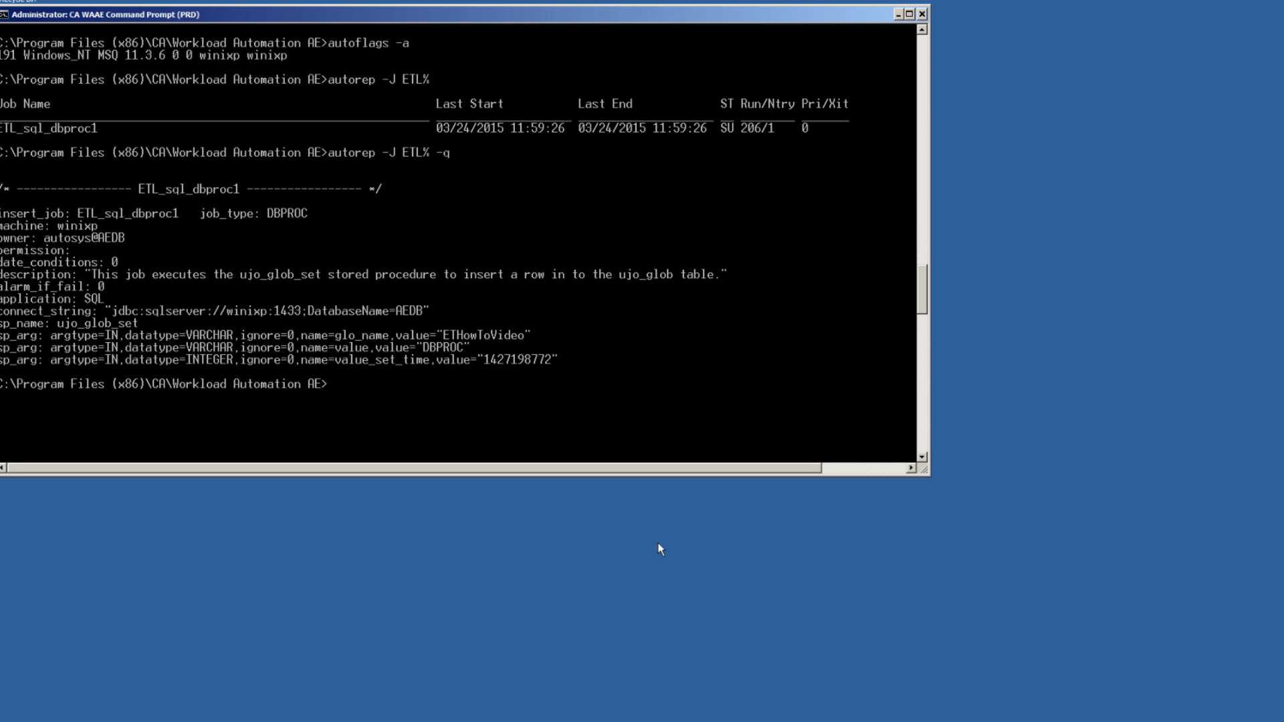
mouse_move(377, 320)
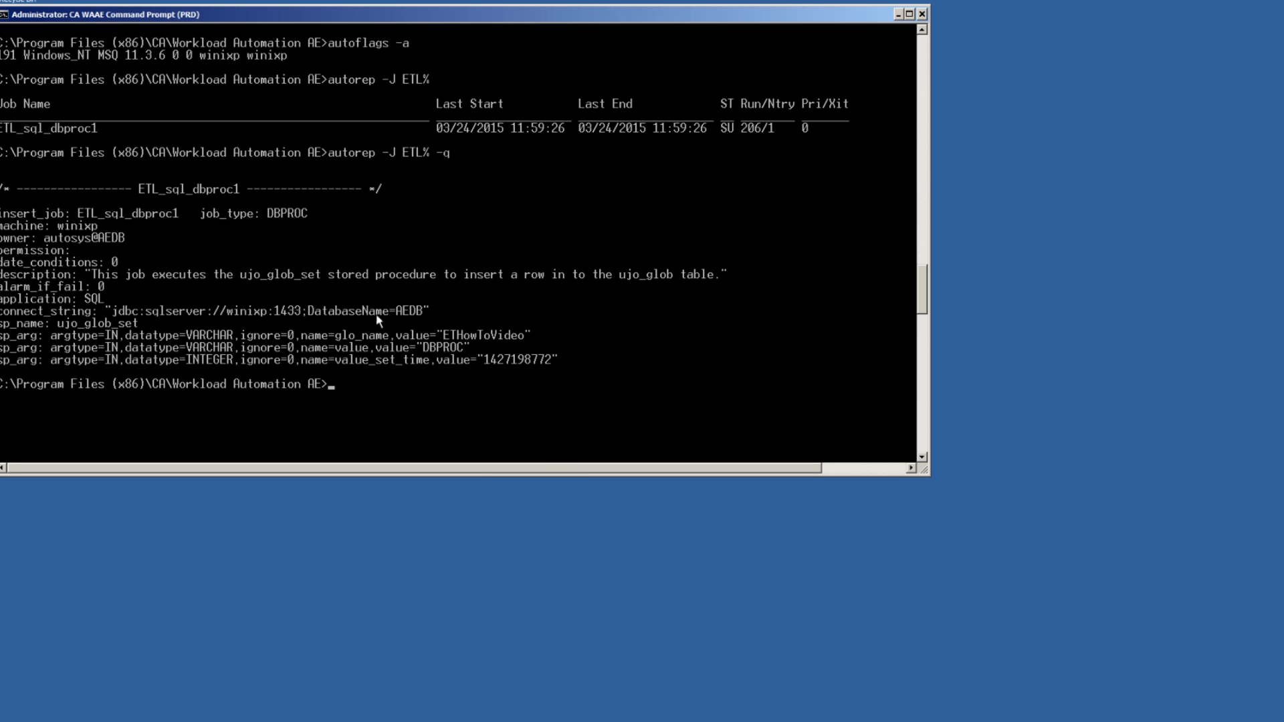
mouse_move(66, 335)
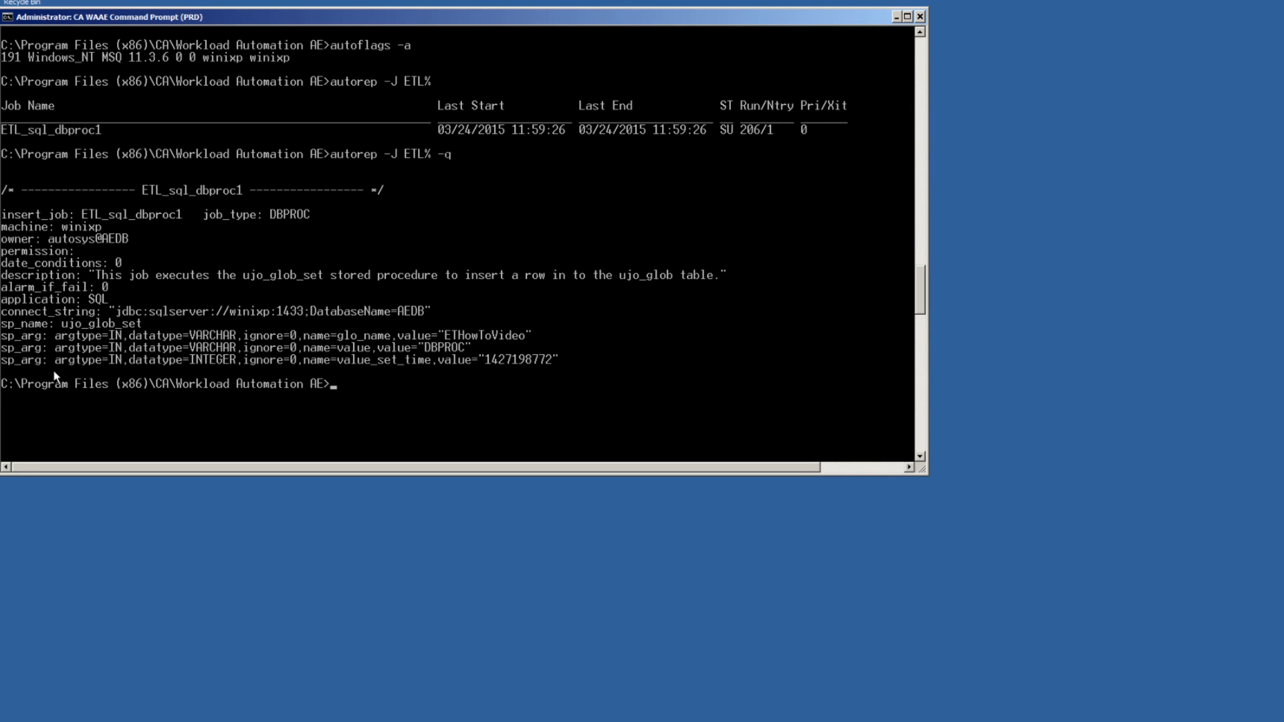
mouse_move(117, 375)
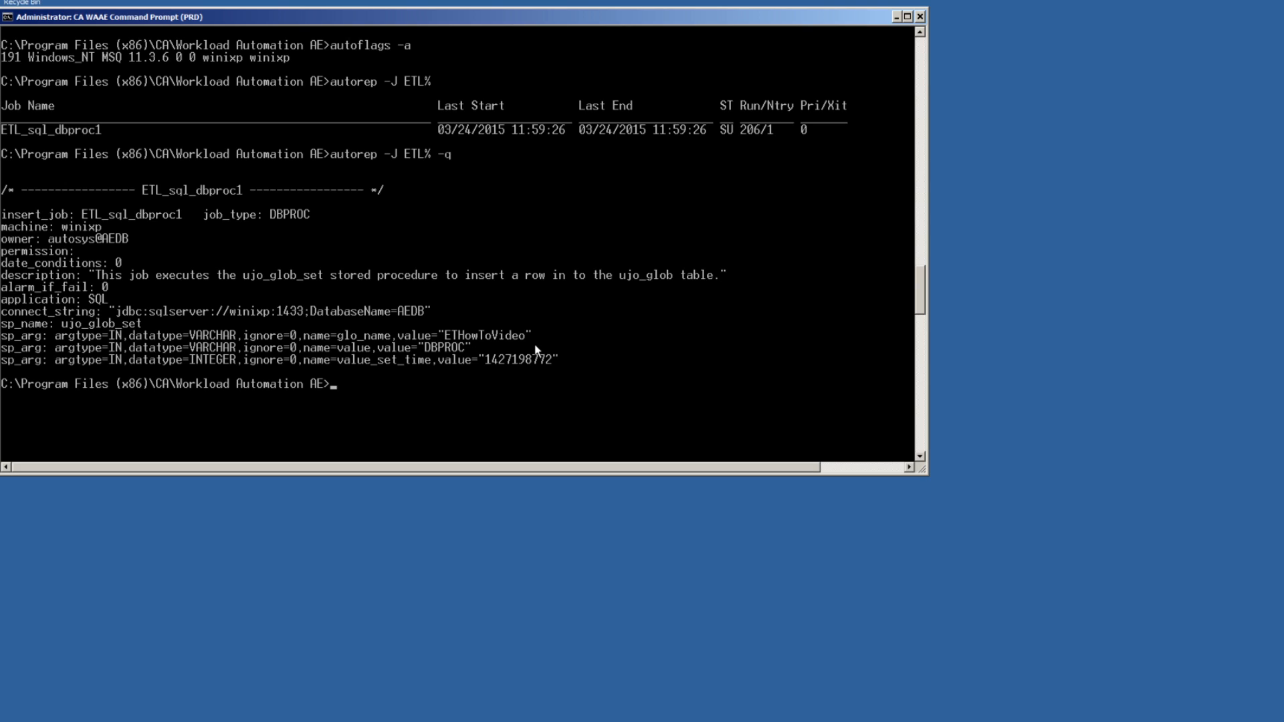
mouse_move(575, 367)
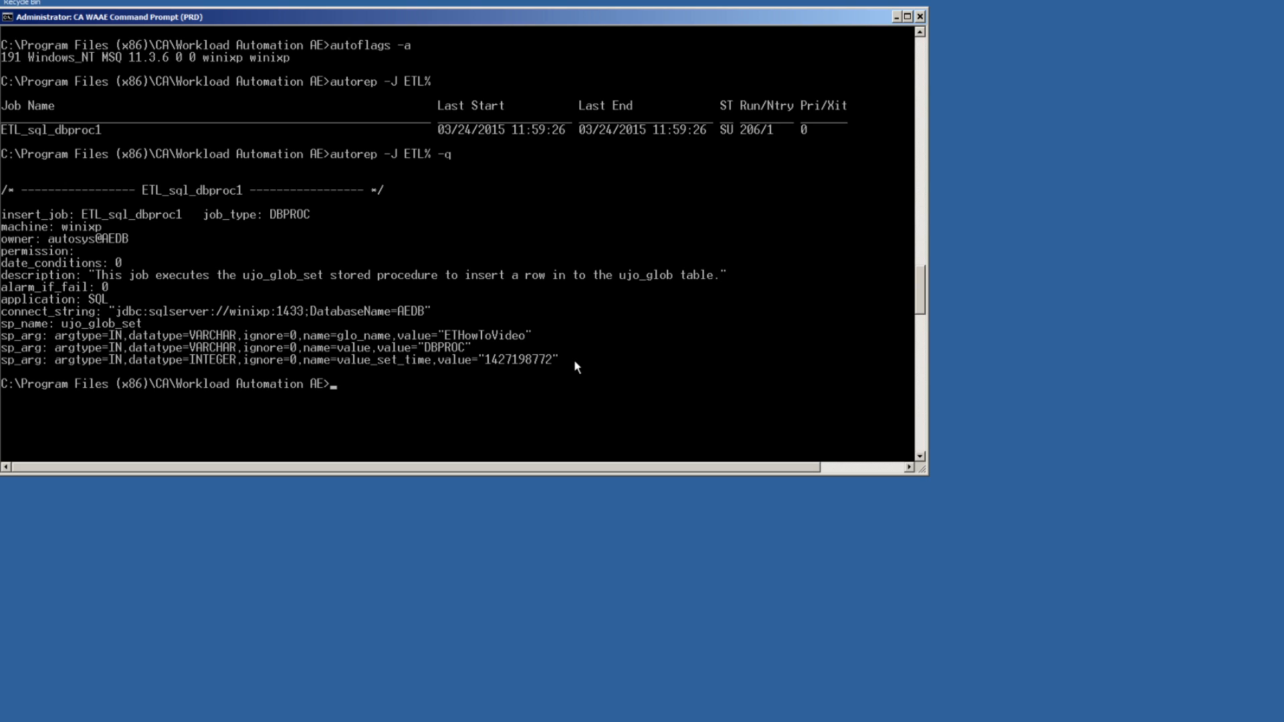
Step: Send a FORCE_STARTJOB event for job ETL_sql_dbproc1 via sendevent
text(s)
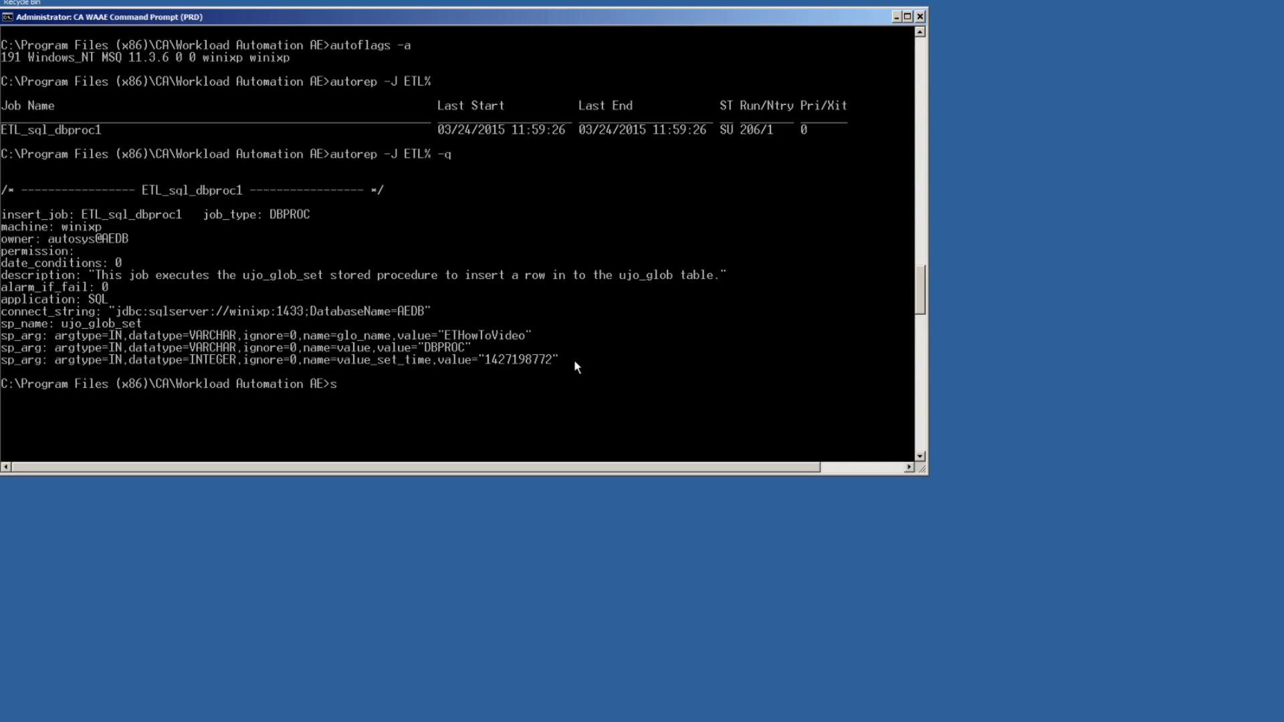
text(endevent -E)
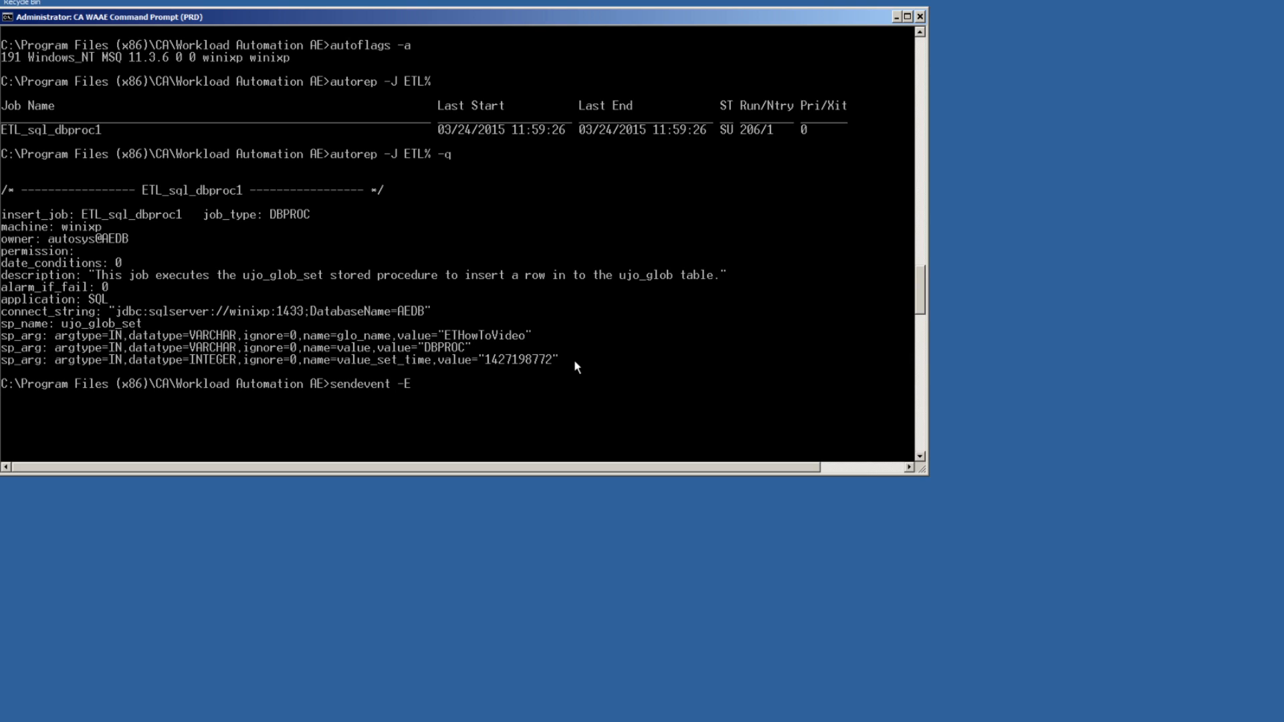
text(FORCE_STARTJOB)
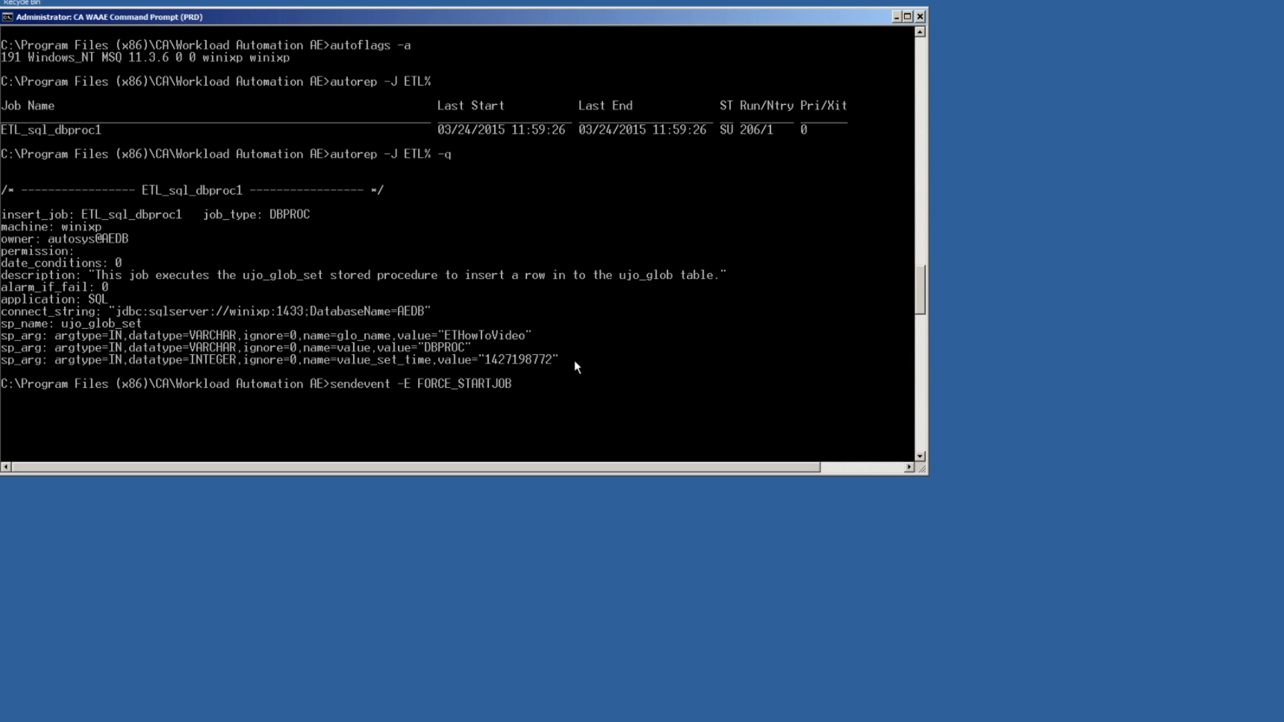
text(-J ETL_)
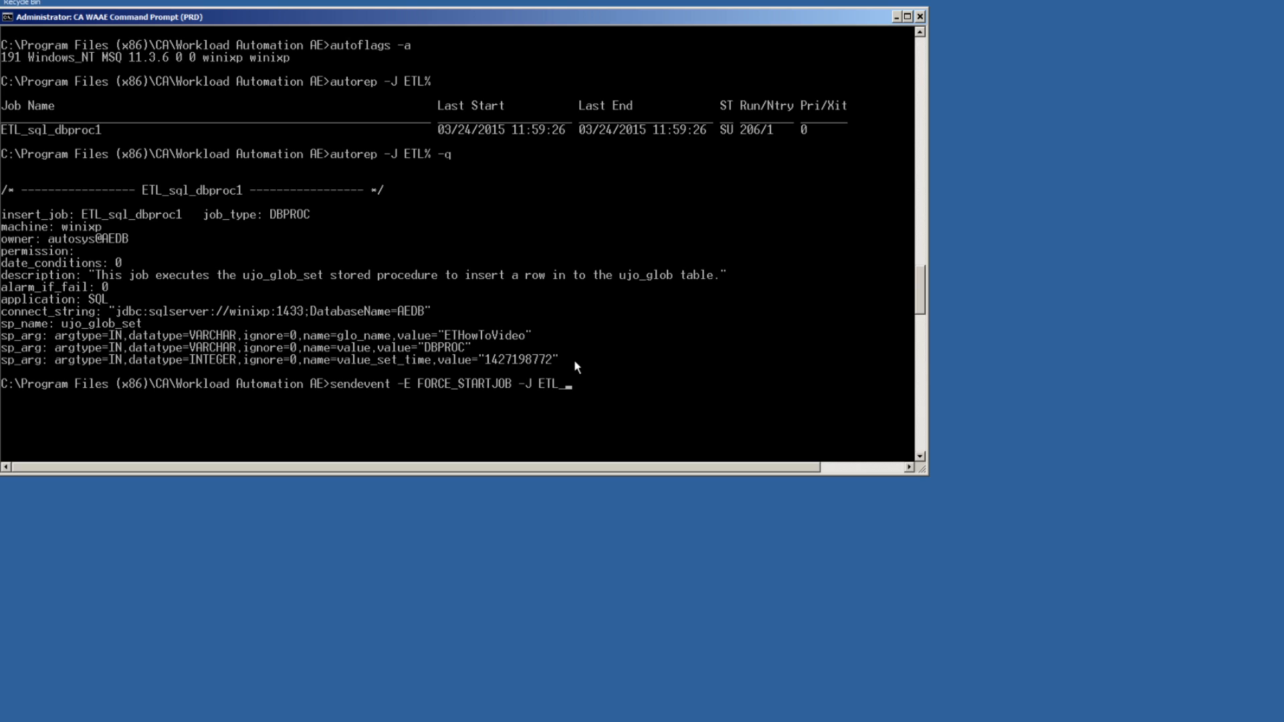
text(sql_d)
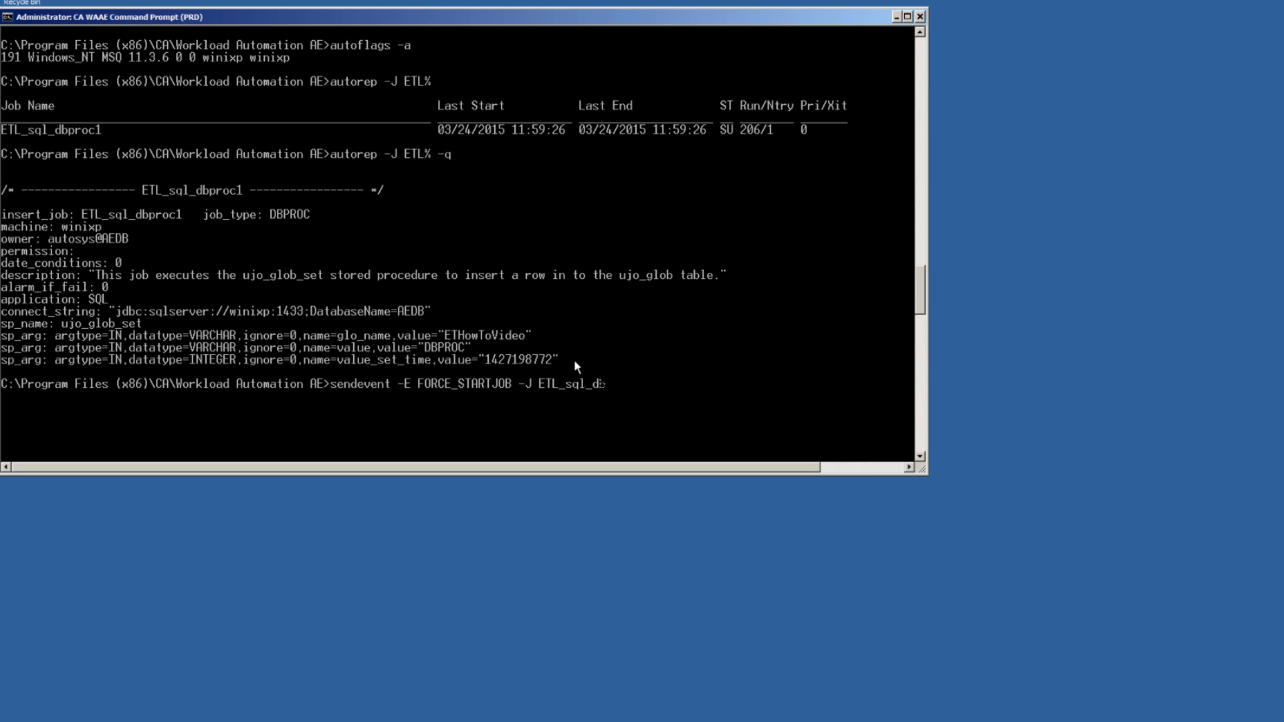
text(bproc1)
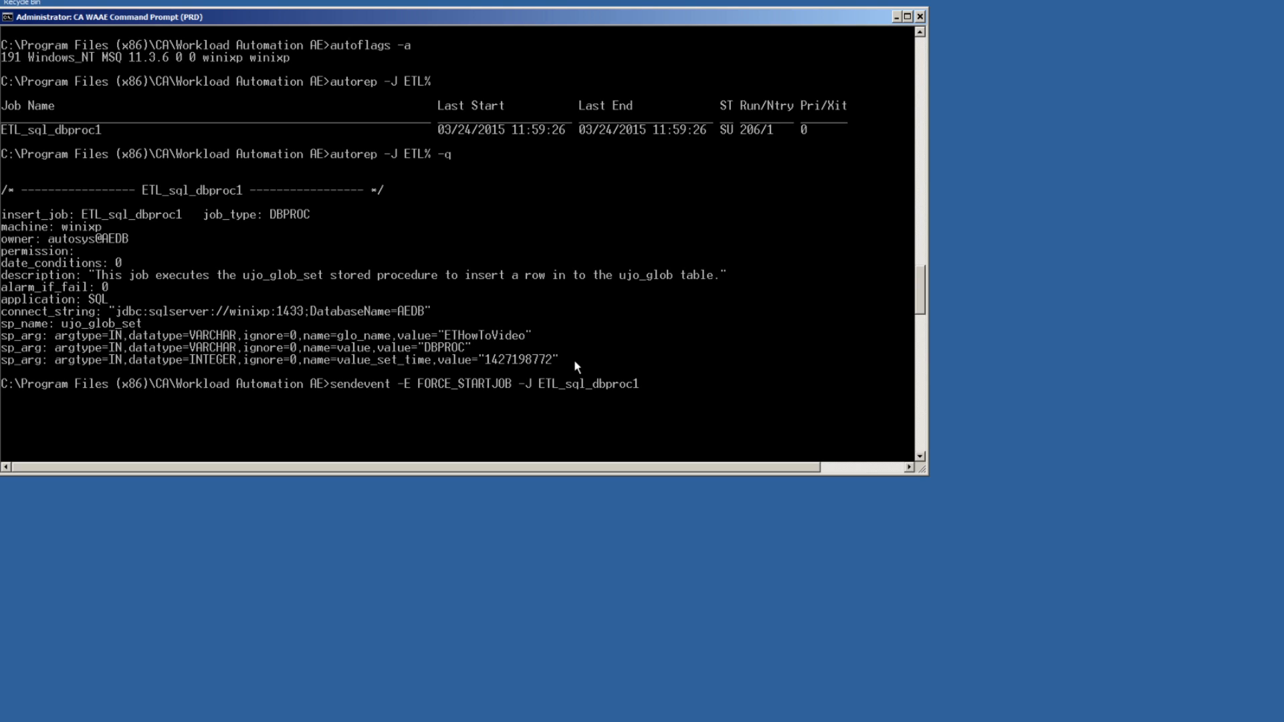
key(Return)
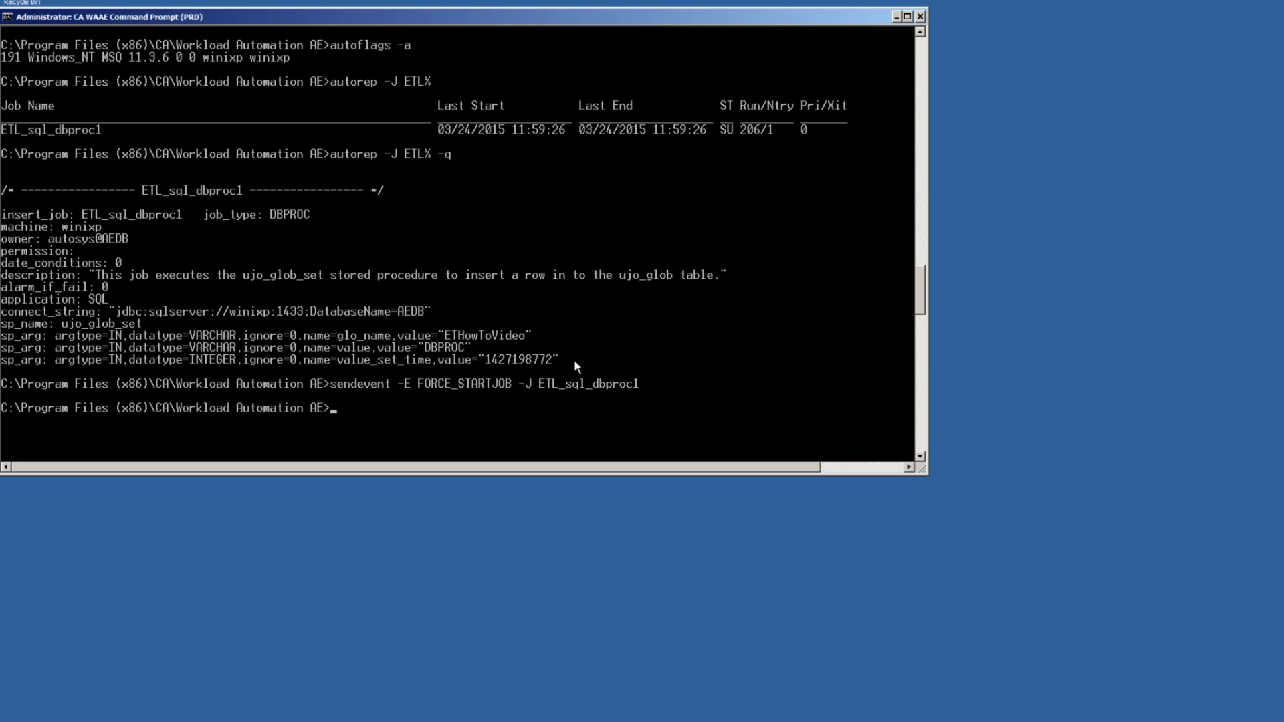
Step: Rerun autorep -J ETL% confirming ETL_sql_dbproc1 succeeded at 15:28:16, run 207
text(autorep -J ETL)
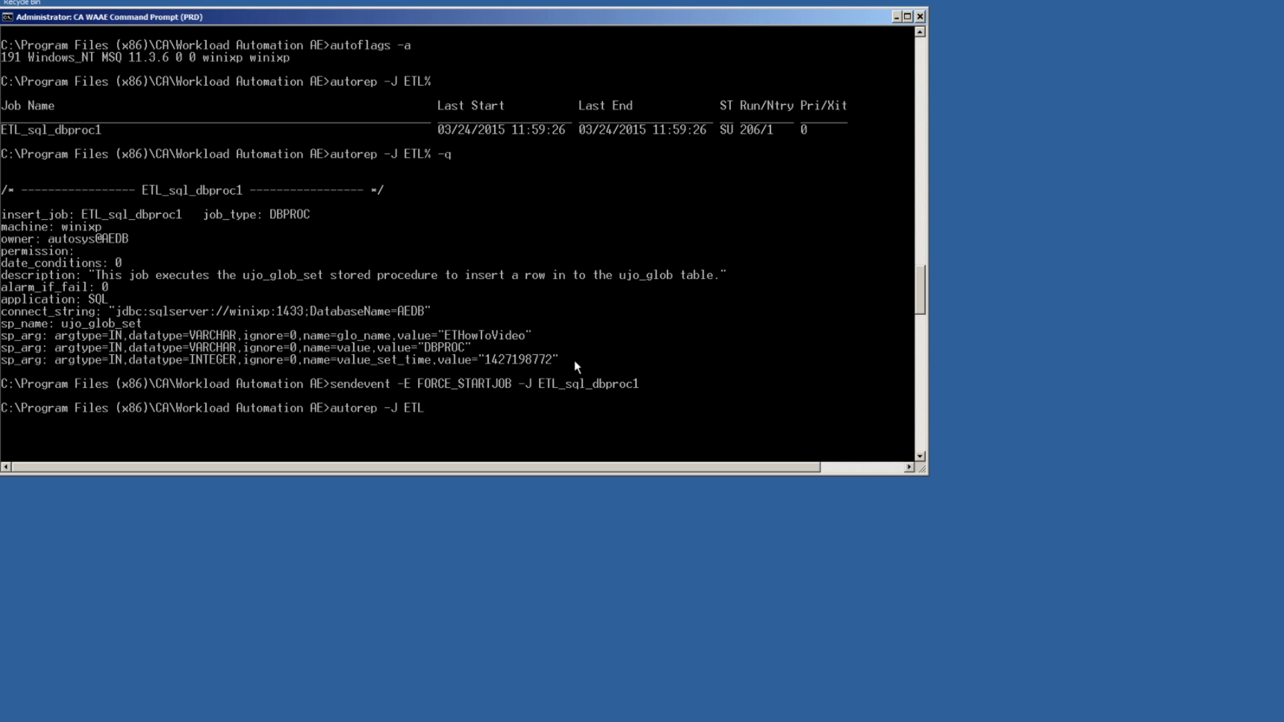
key(Return)
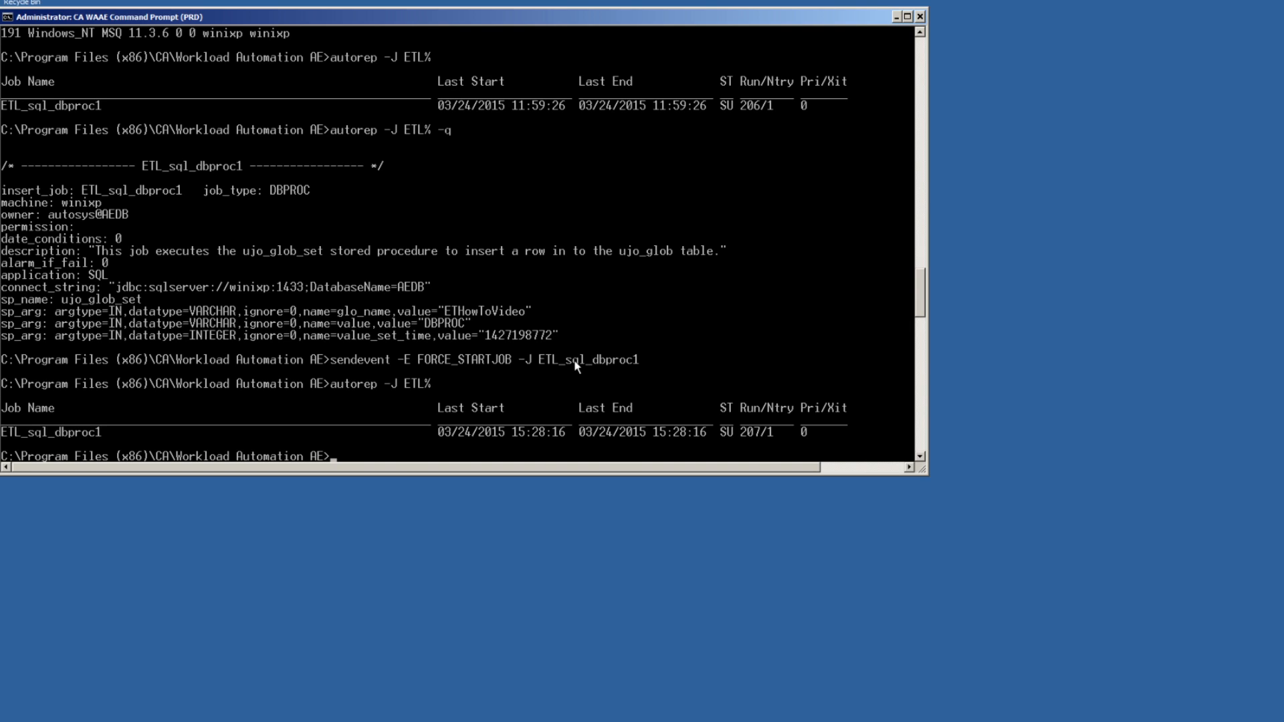
Step: Run autorep -G ALL listing global variable ETHowToVideo with value DBPROC
text(autorep)
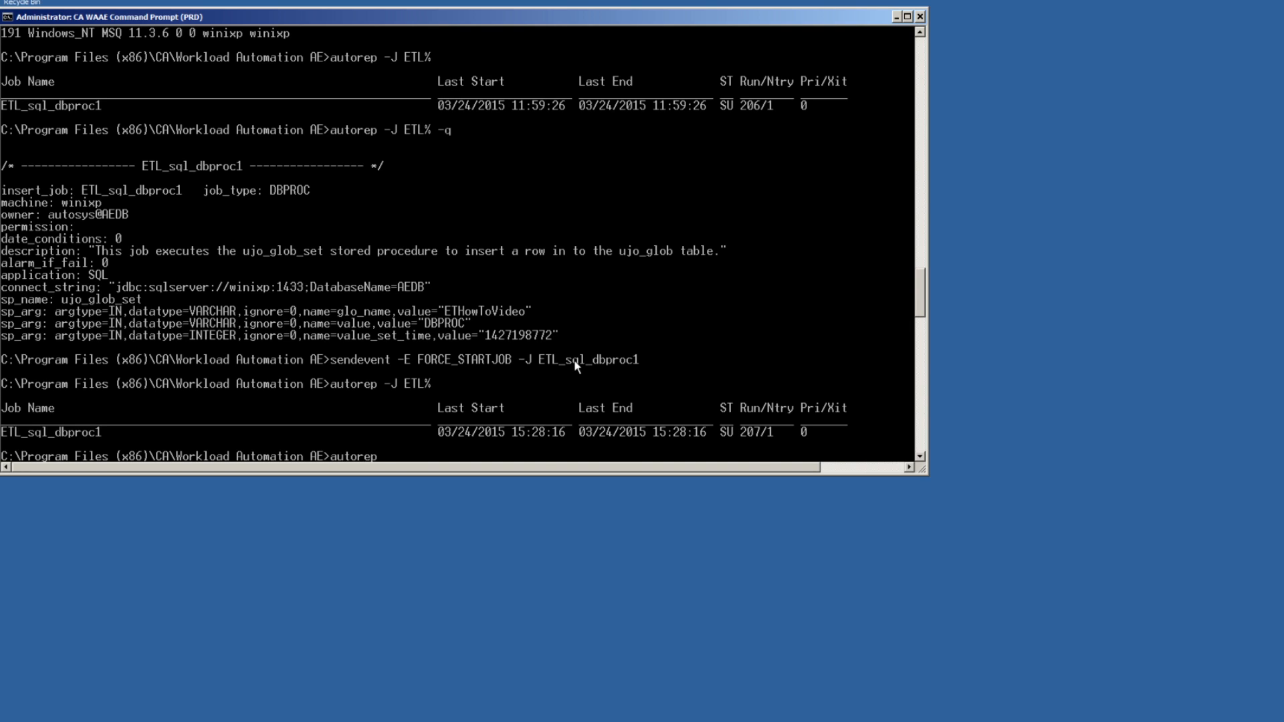
text(-G ALL)
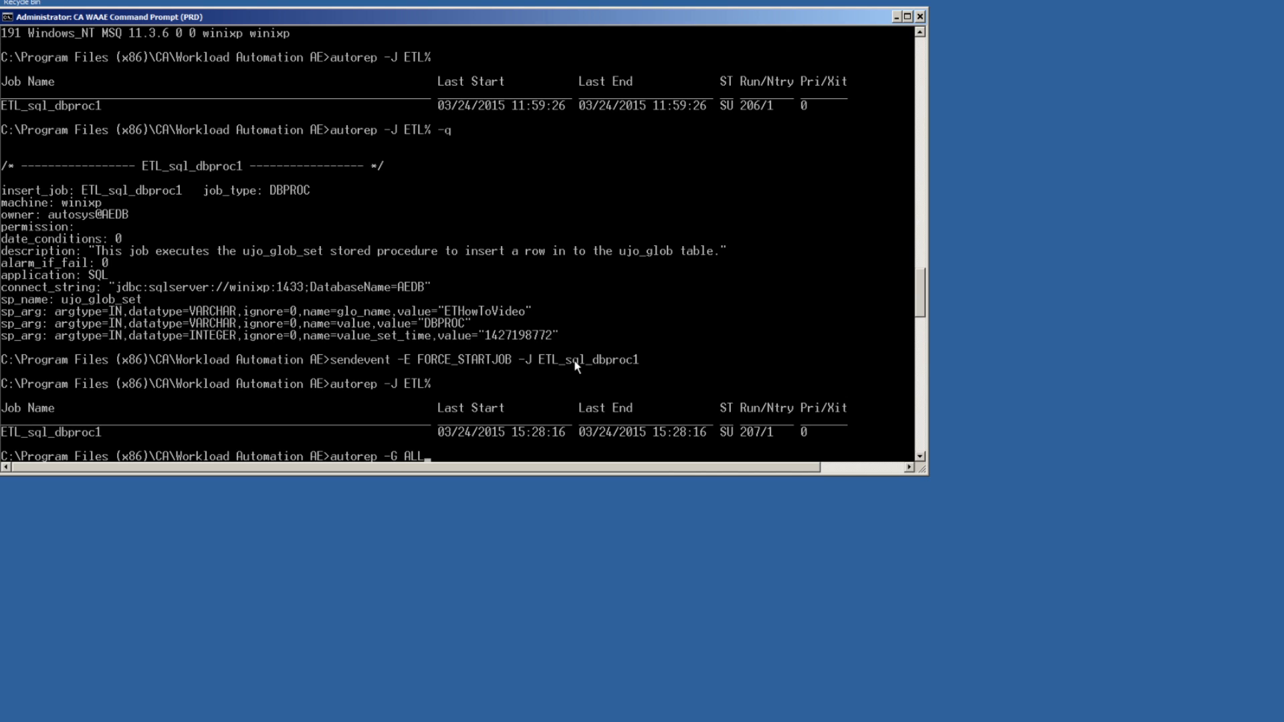
key(Return)
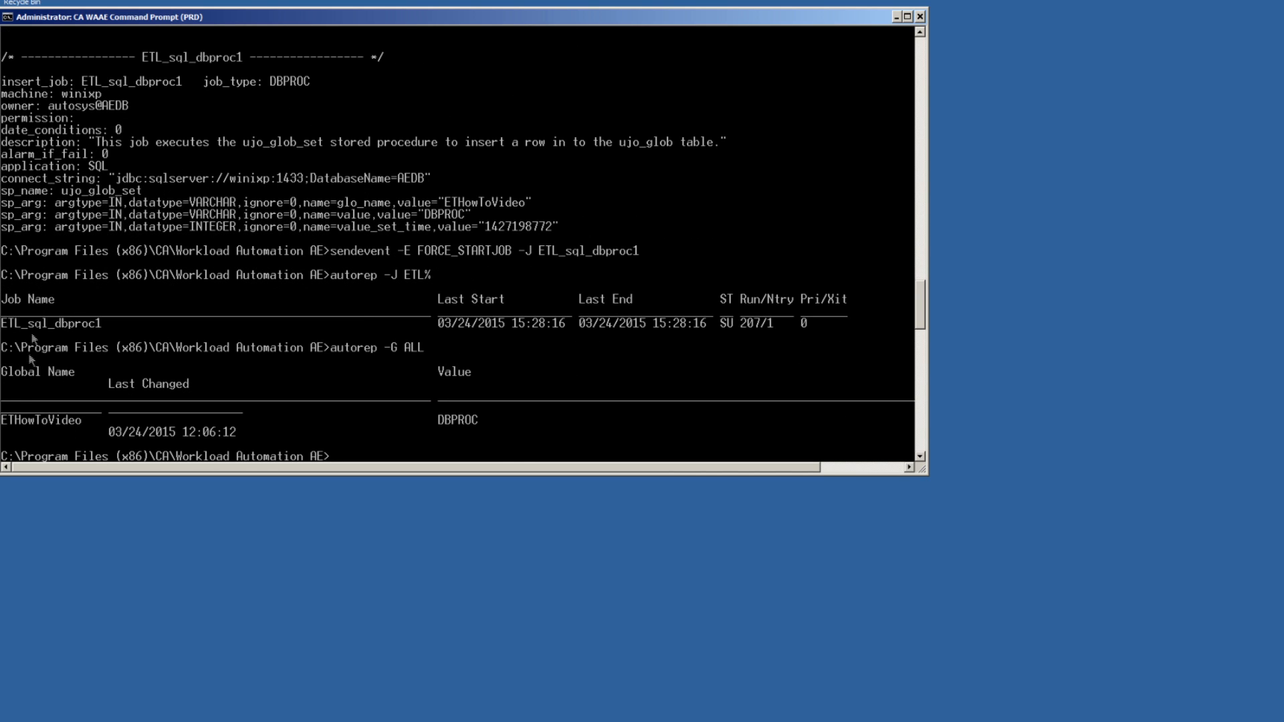
mouse_move(27, 435)
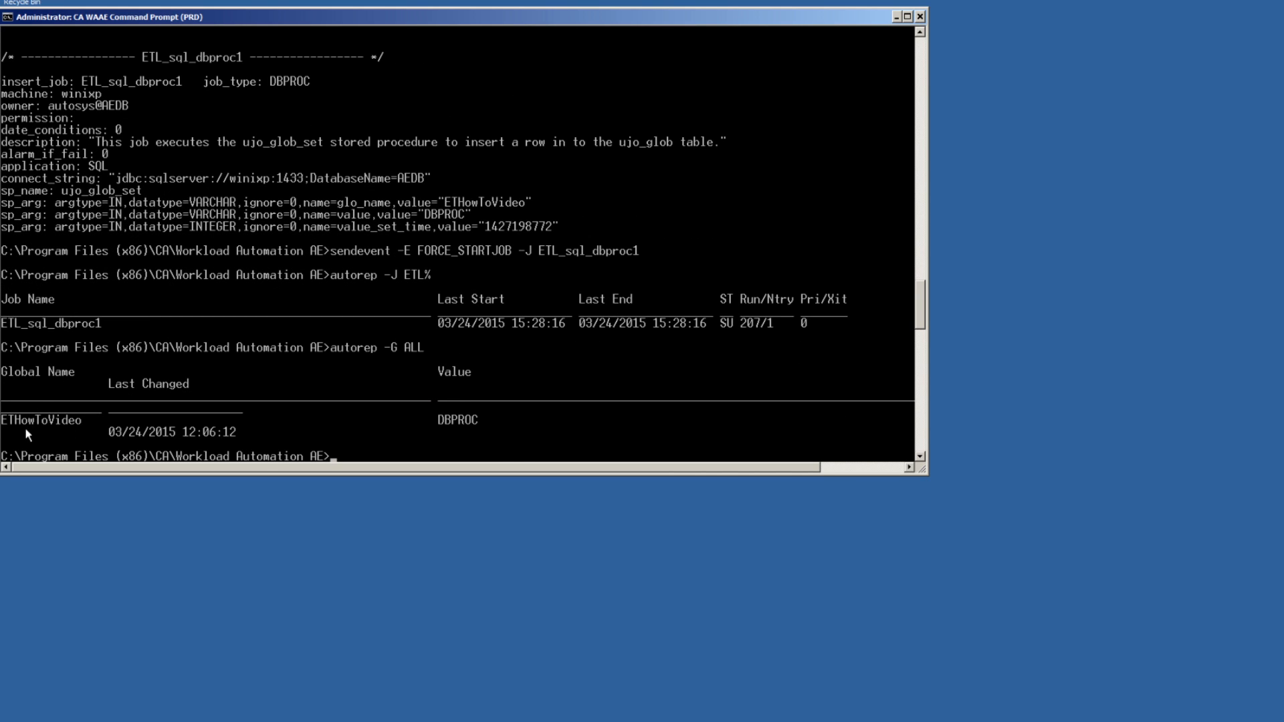
mouse_move(513, 423)
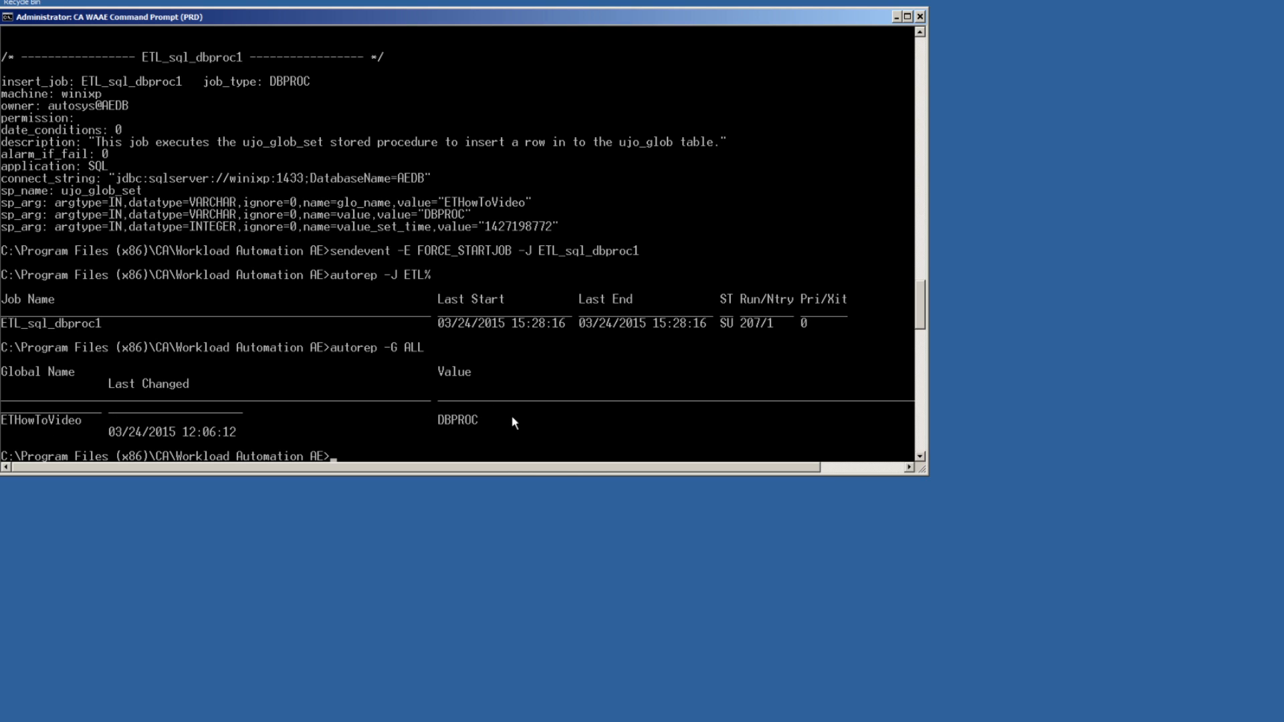